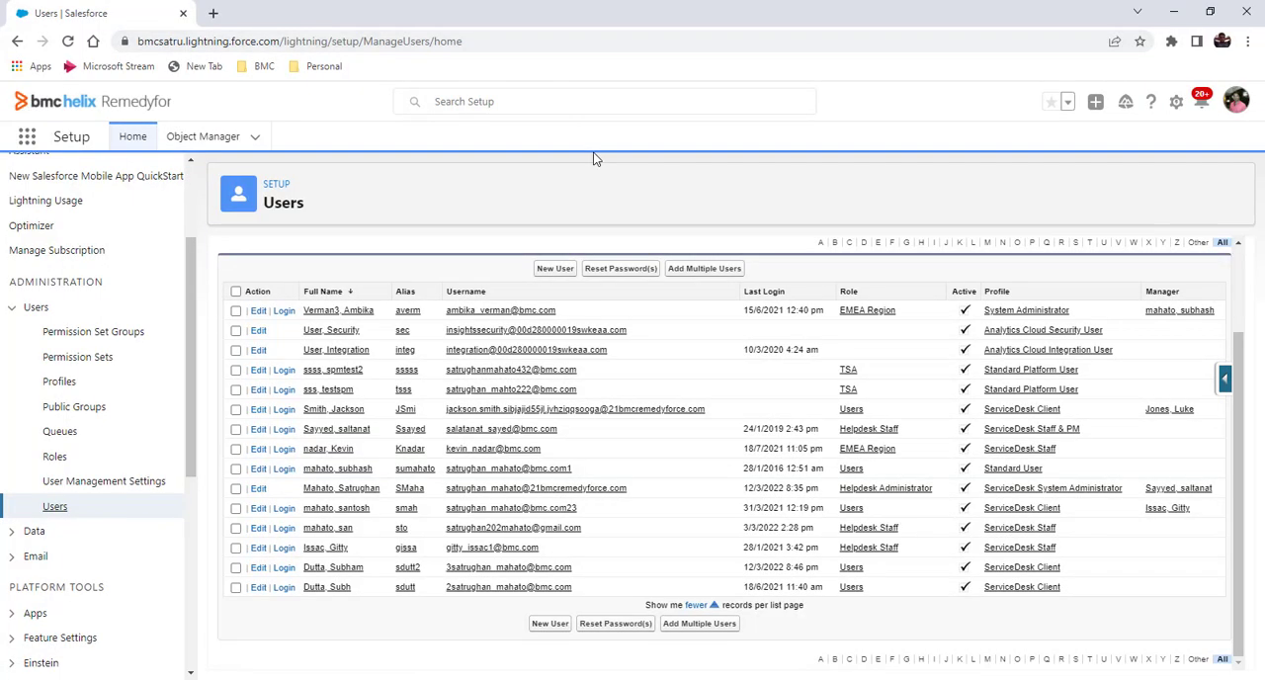
mouse_move(55, 506)
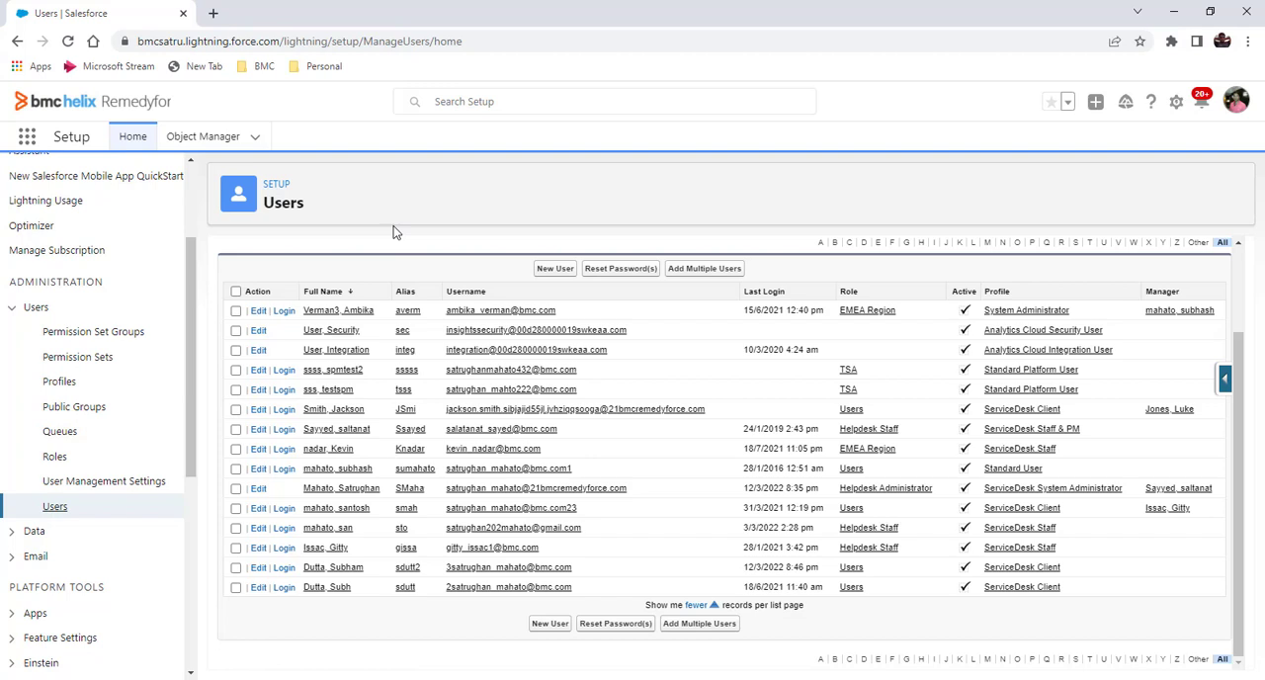
mouse_move(385, 241)
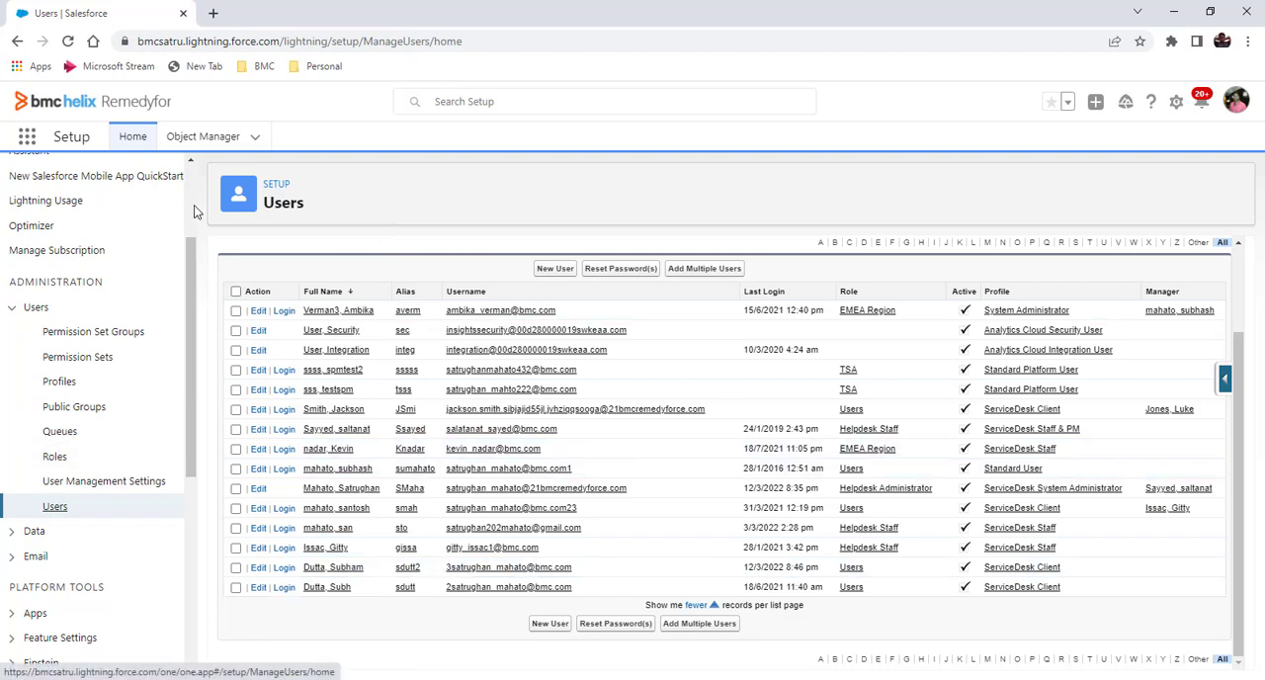
mouse_move(140, 224)
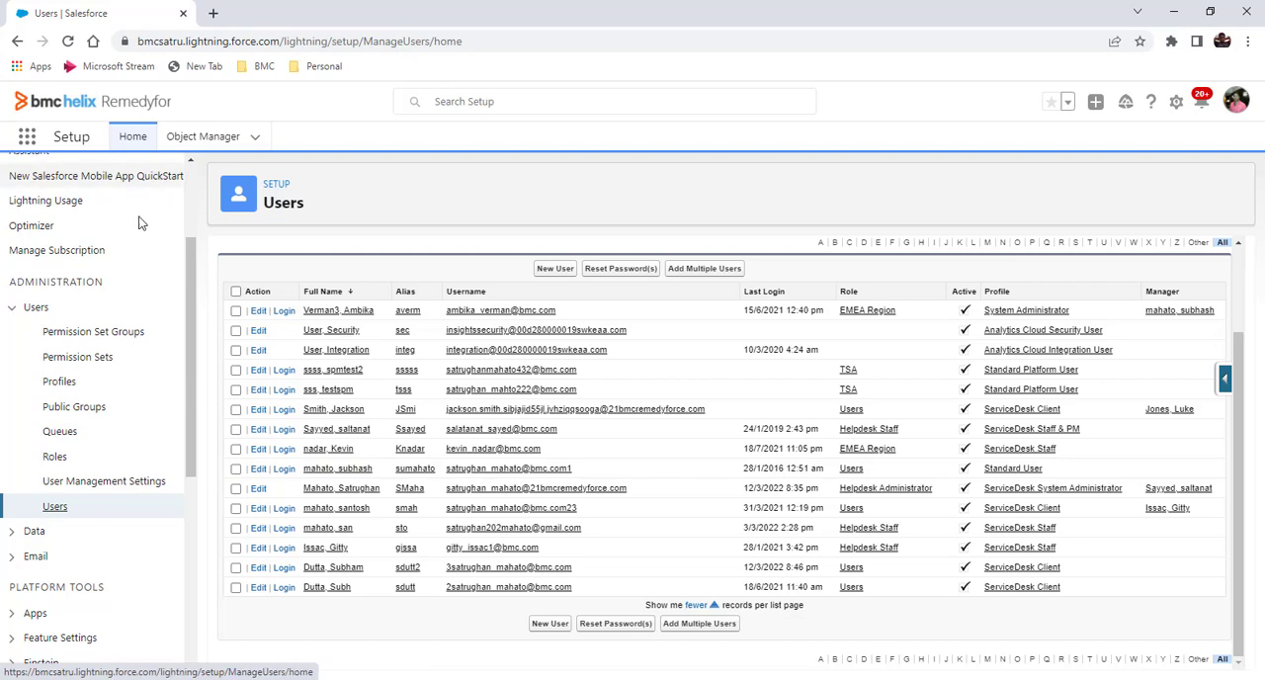
Locate Approval Processes via Quick Find and open the Incident: Application Access Request process
text(a)
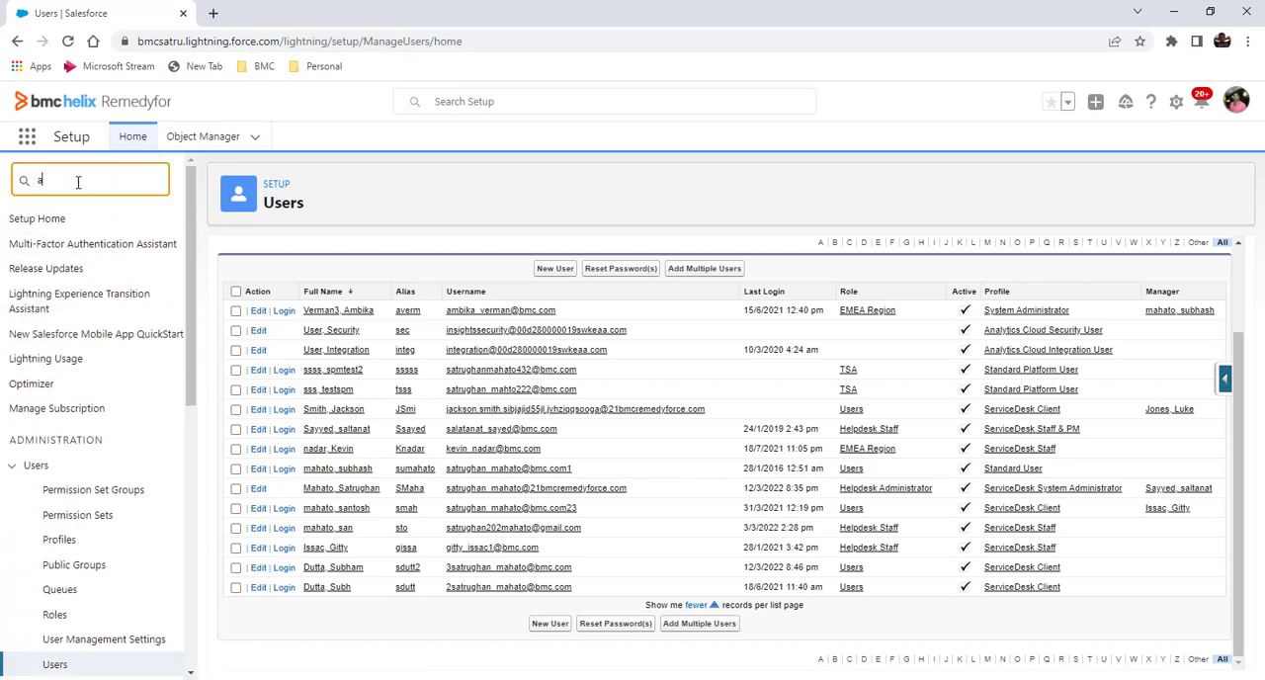
click(87, 293)
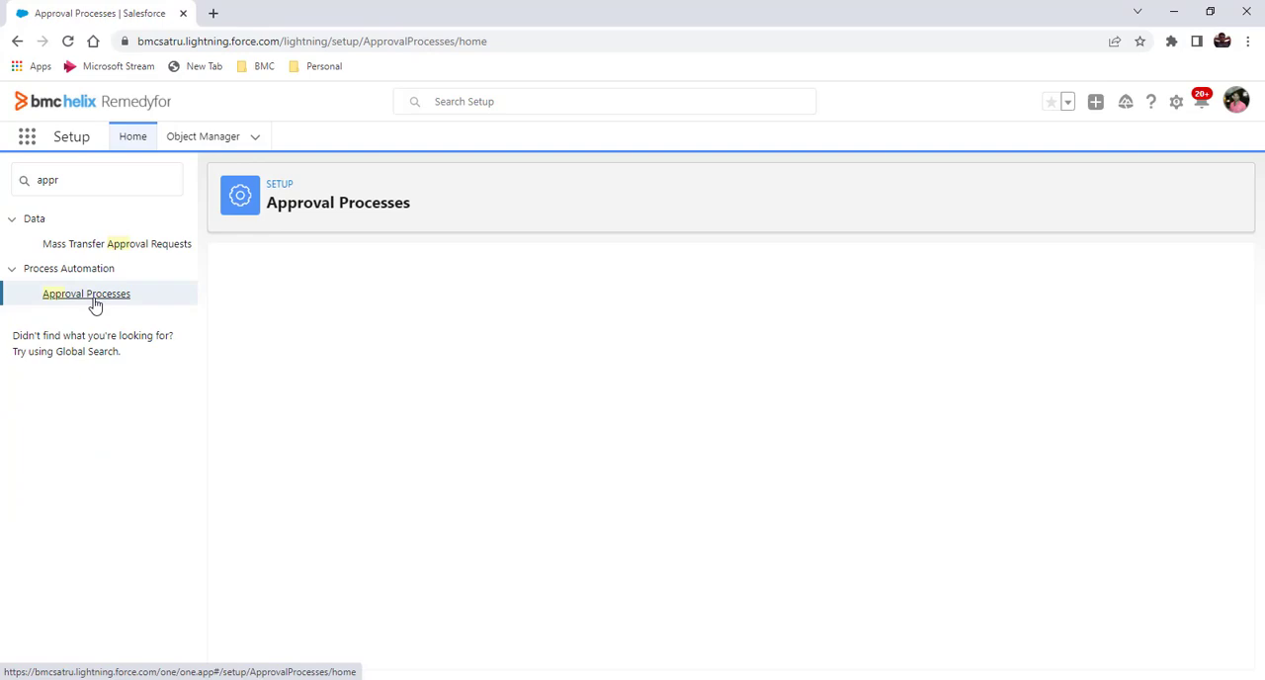
click(87, 293)
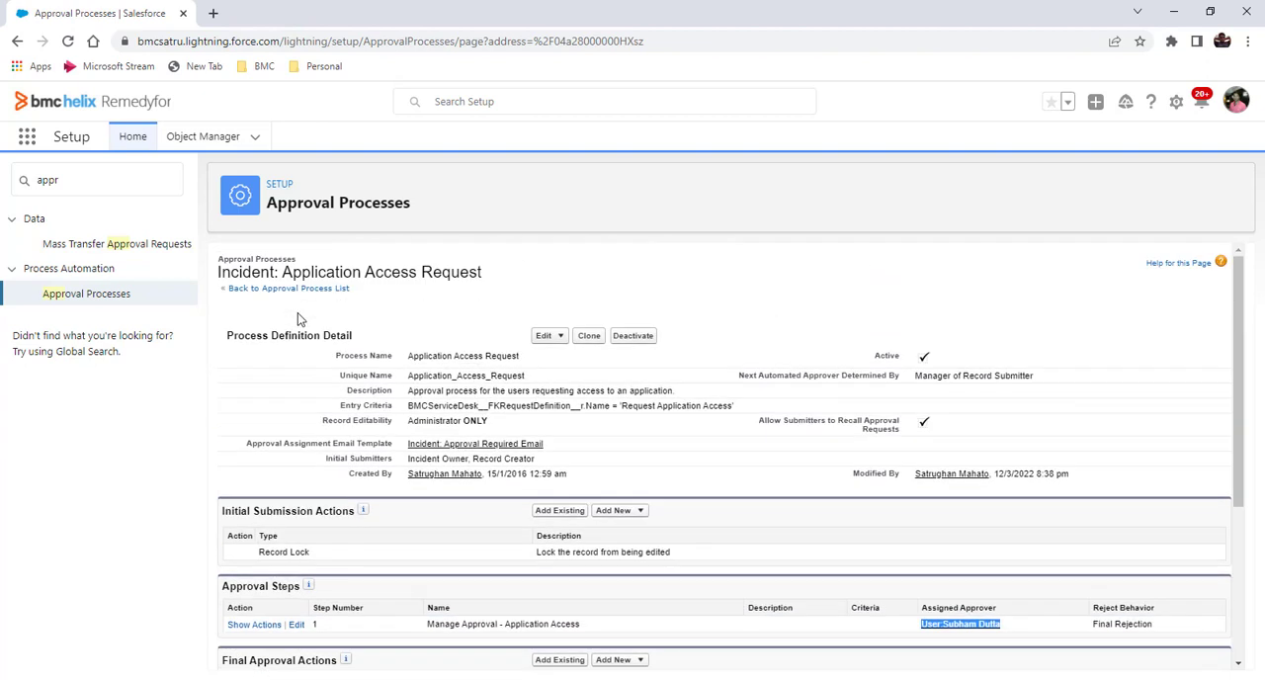
mouse_move(27, 136)
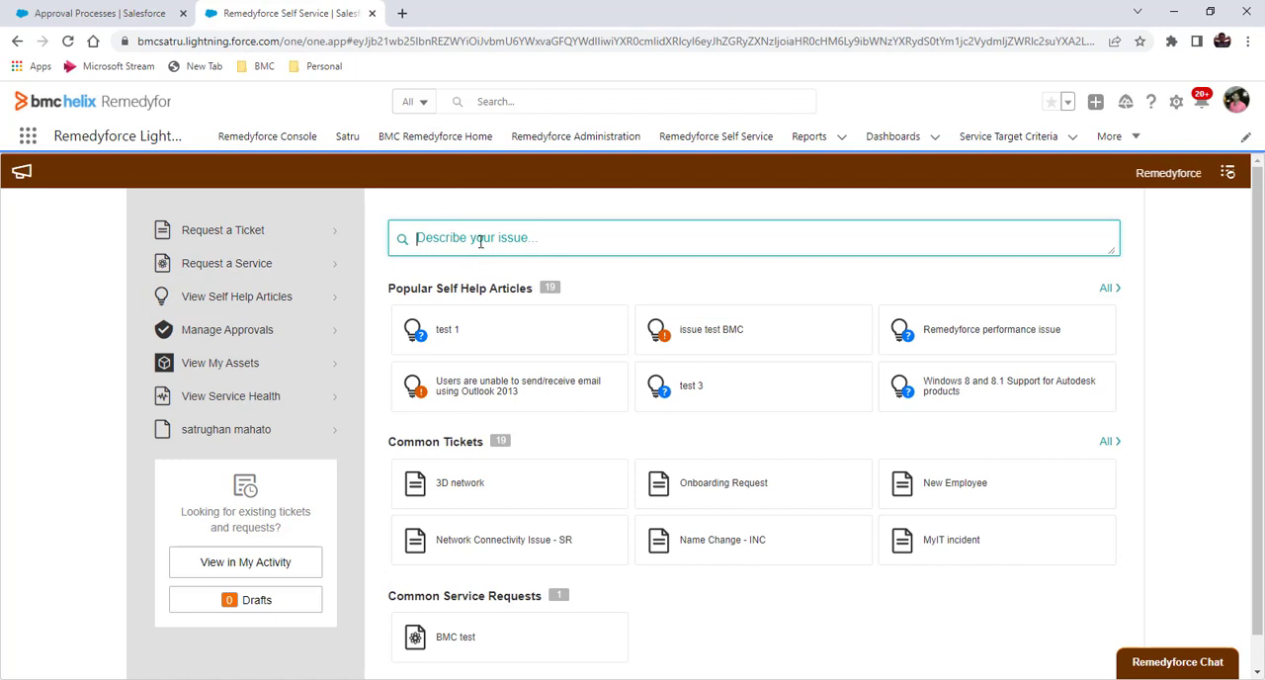
Search 'request', choose Request Application Access, fill in the details and submit it
text(request)
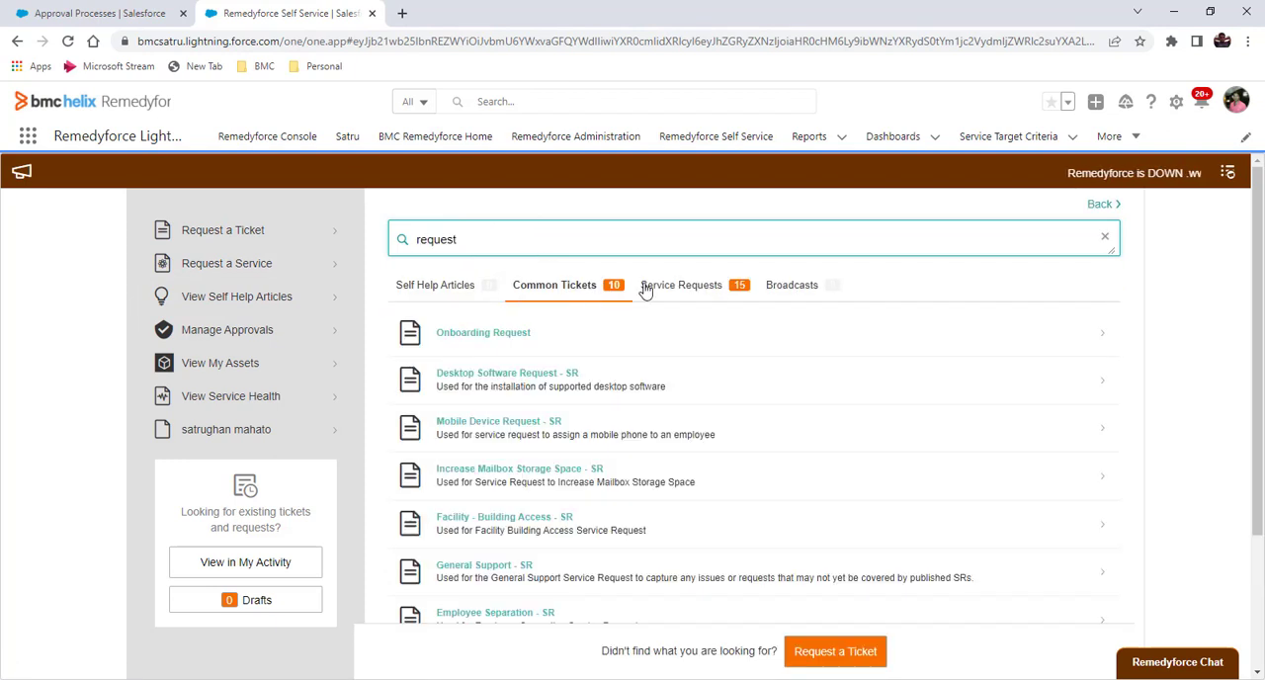
click(682, 285)
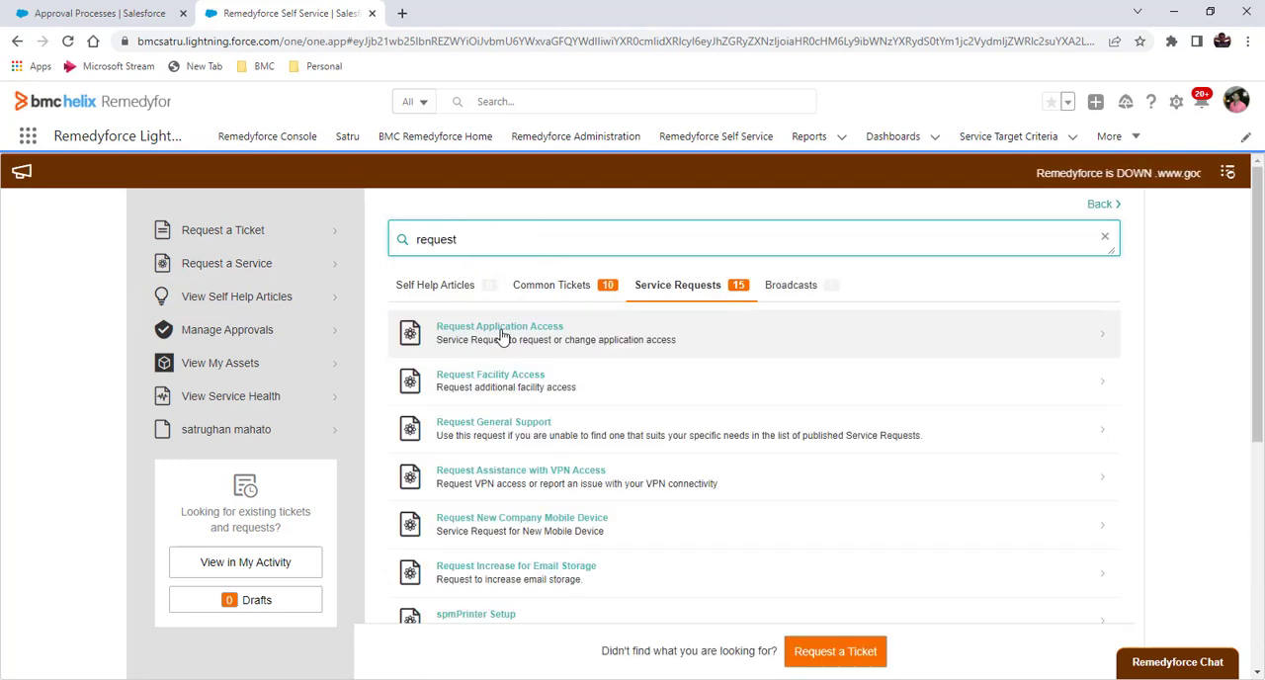
click(498, 326)
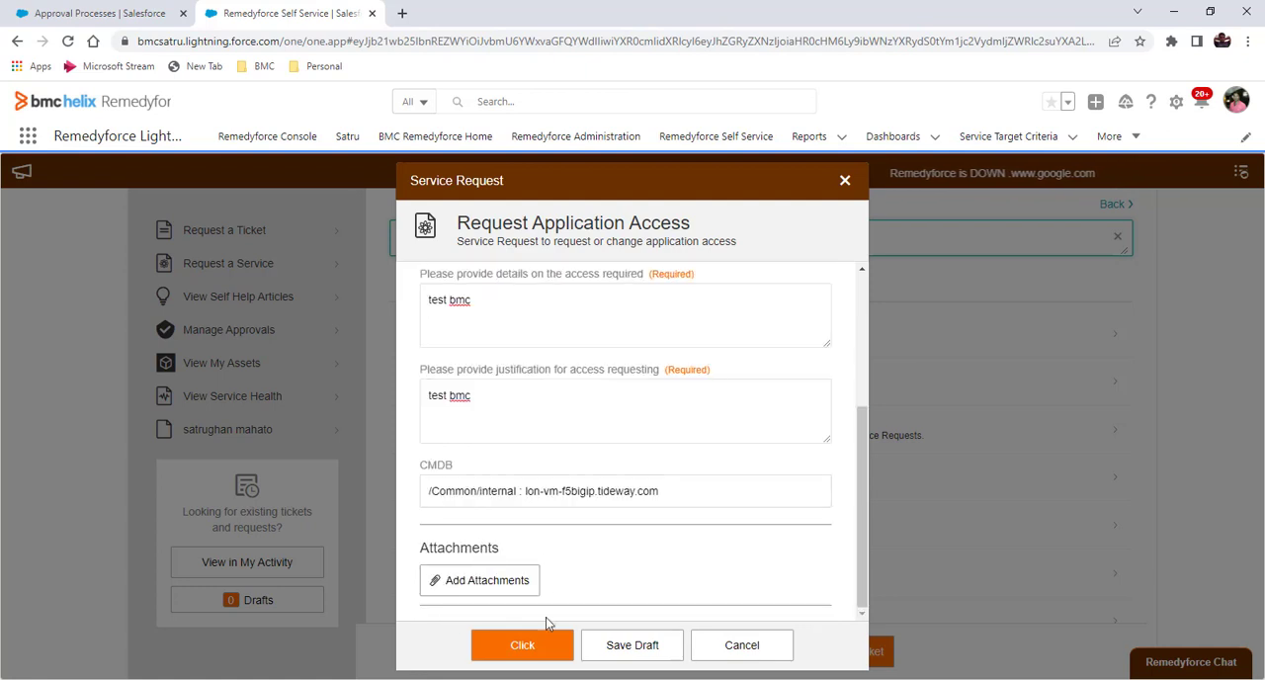
click(521, 644)
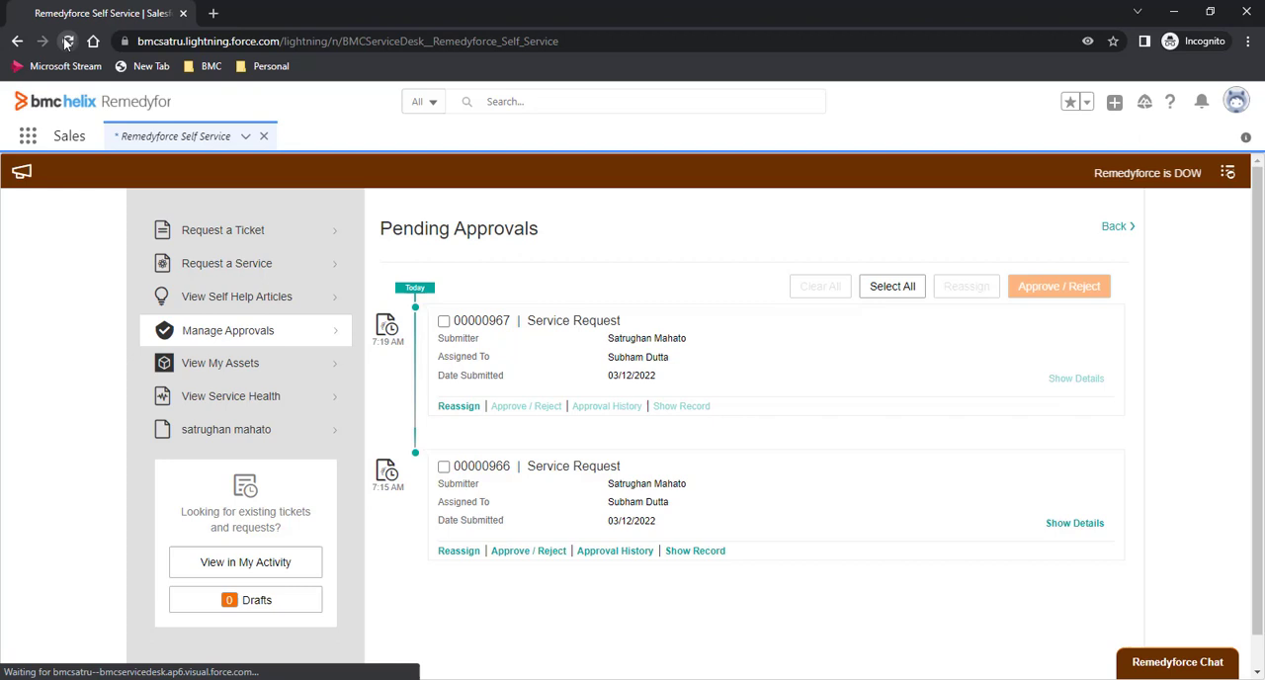
Return home and reload Manage Approvals so request 00000968 appears under Pending Approvals
click(68, 43)
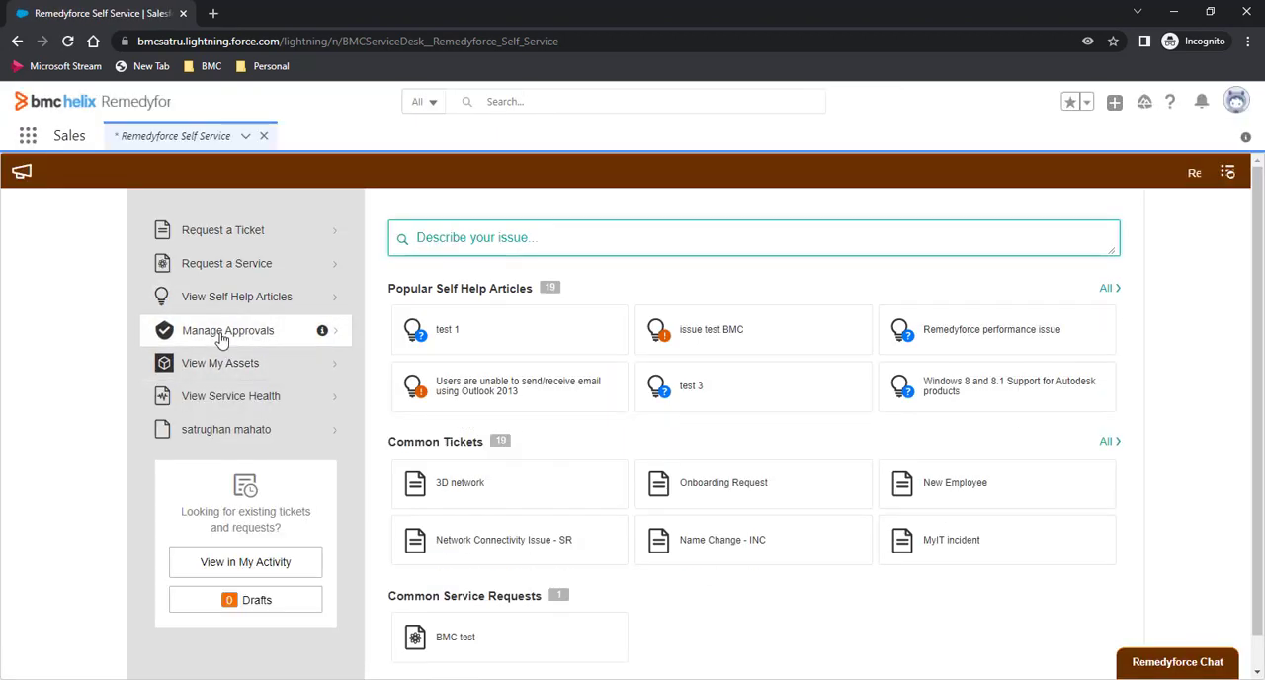
click(230, 331)
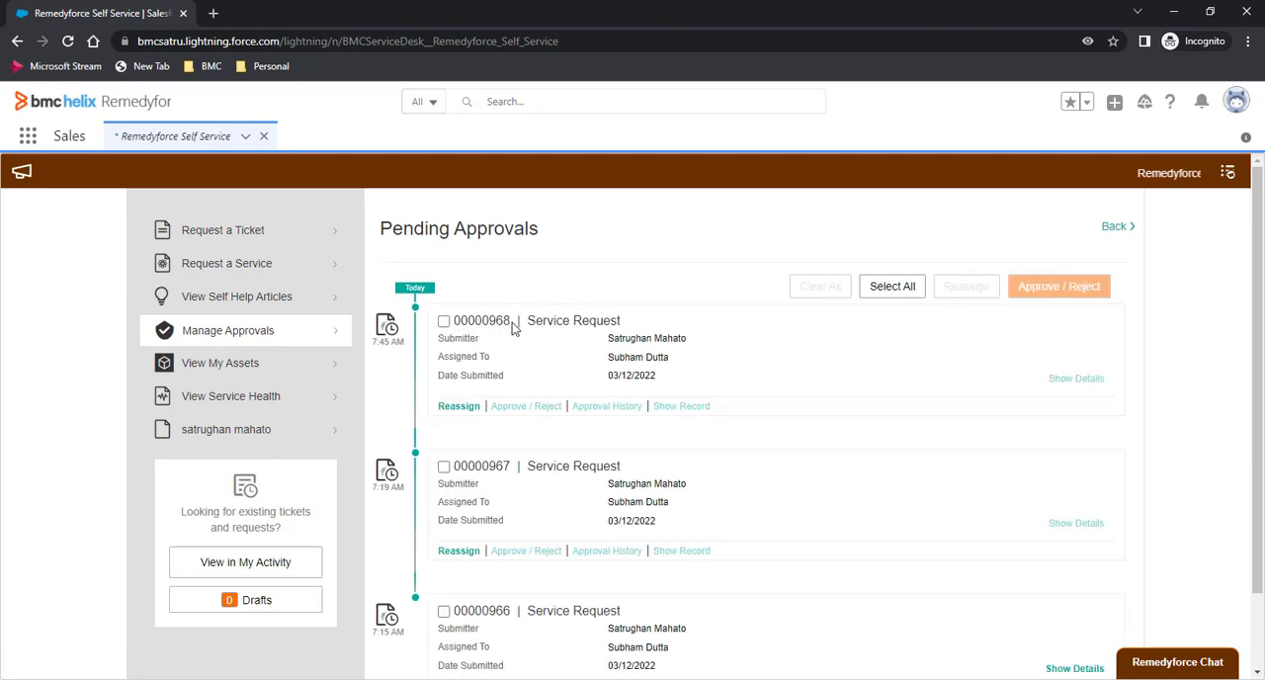
mouse_move(502, 374)
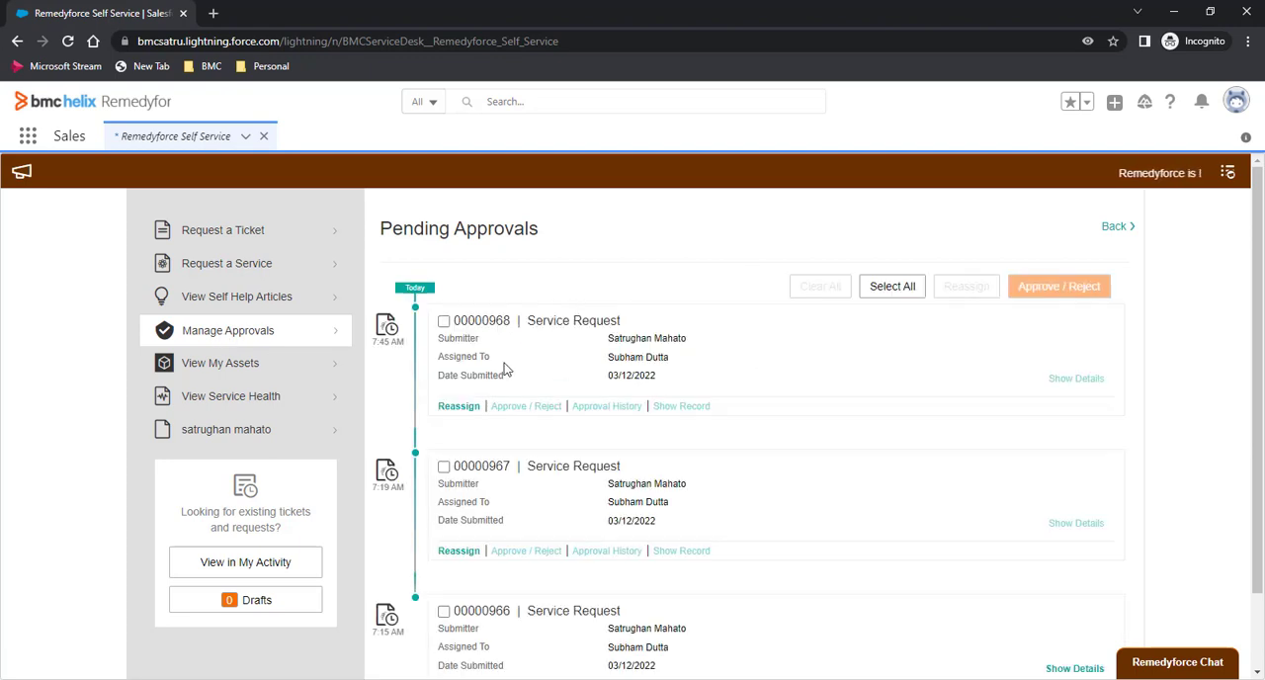
mouse_move(712, 386)
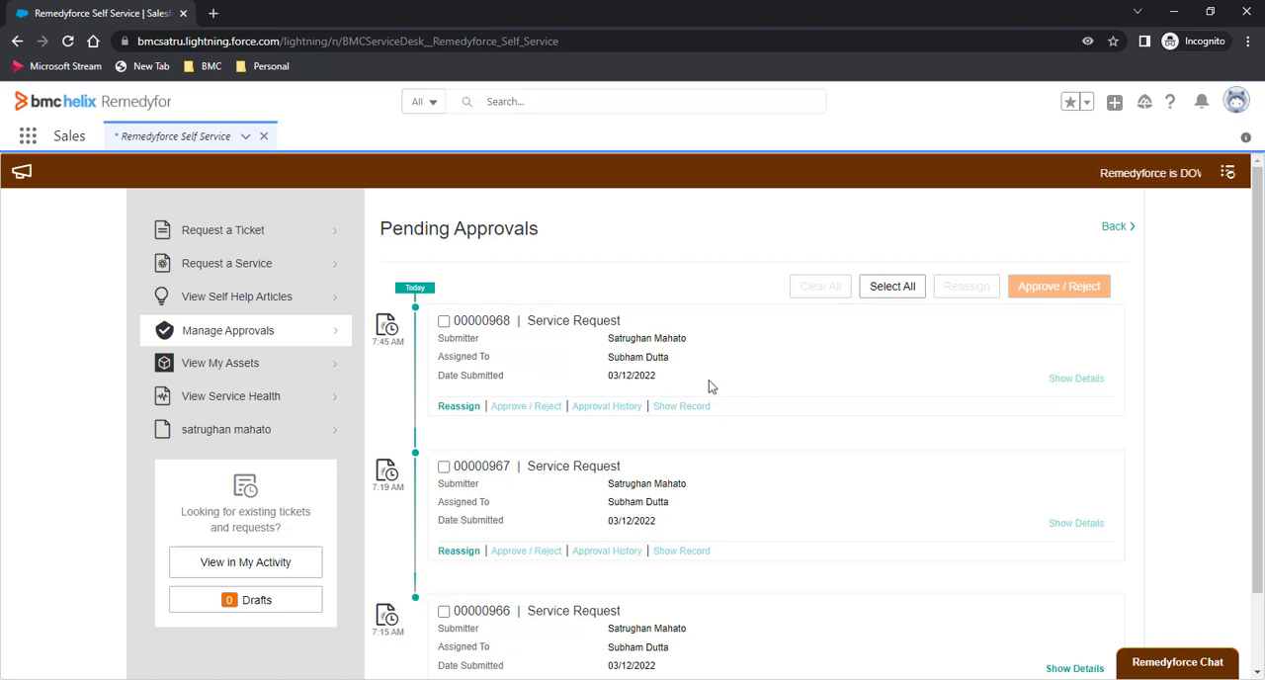
mouse_move(725, 423)
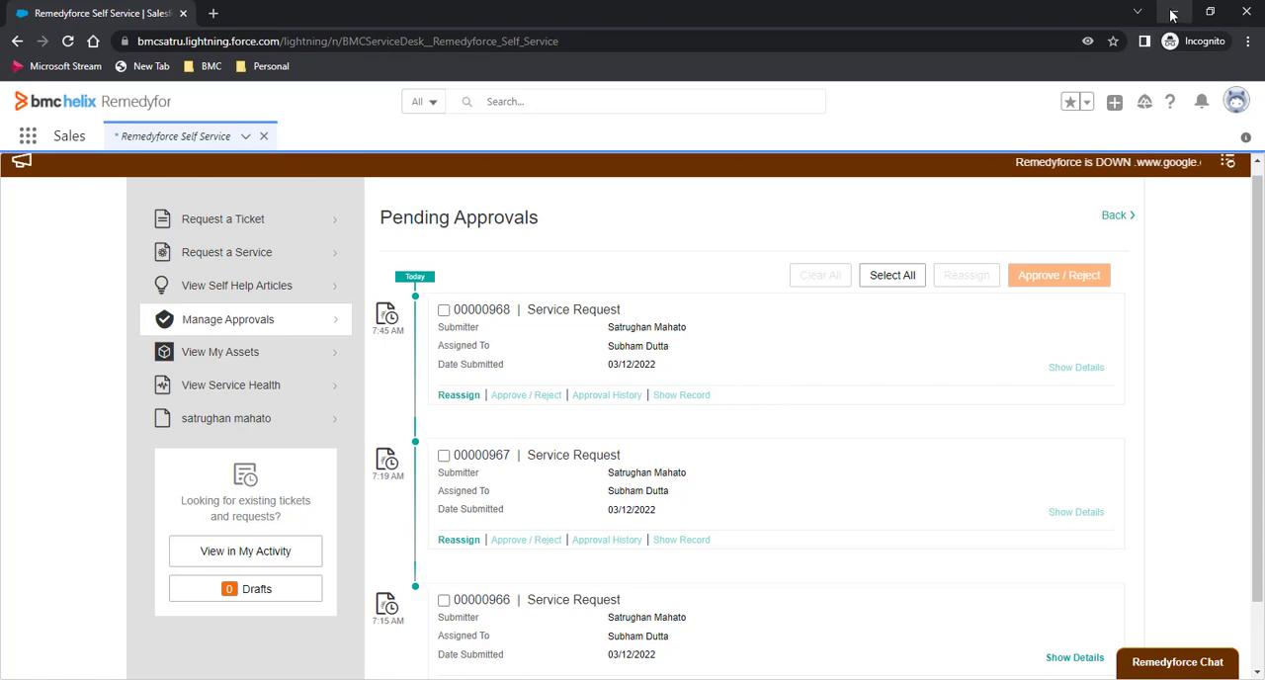
mouse_move(1174, 12)
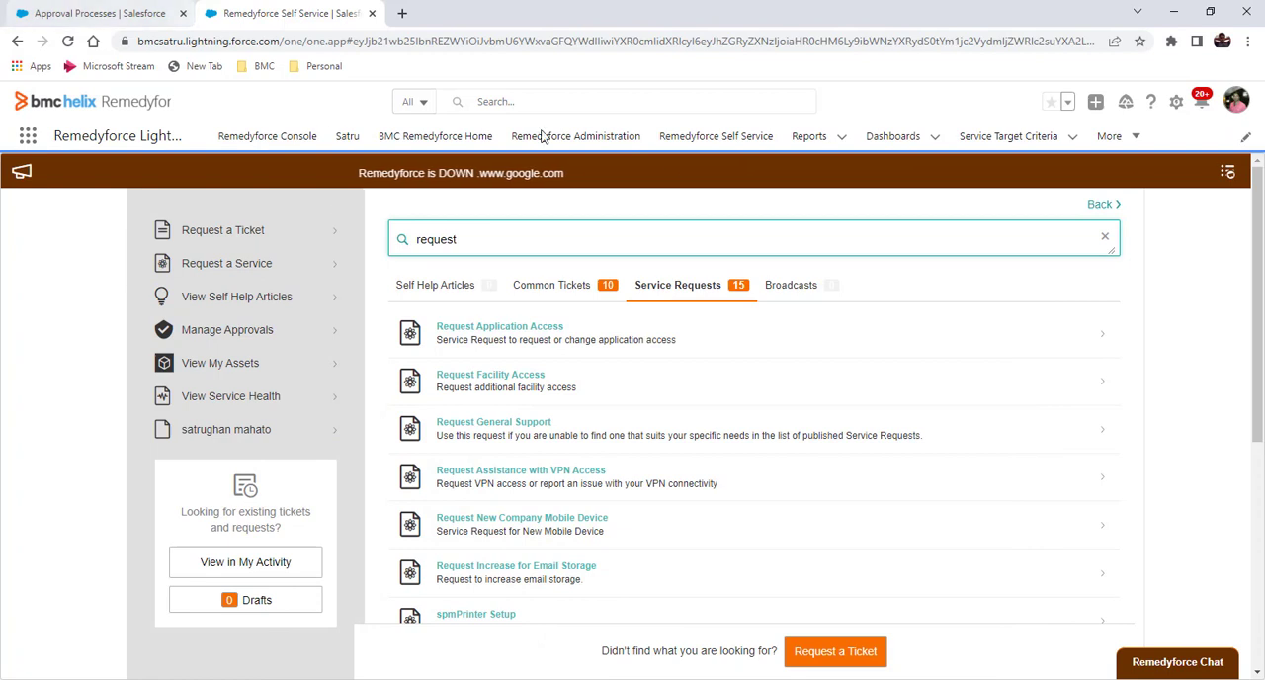
In General Application Settings, start the Share records with Approvers job
click(578, 134)
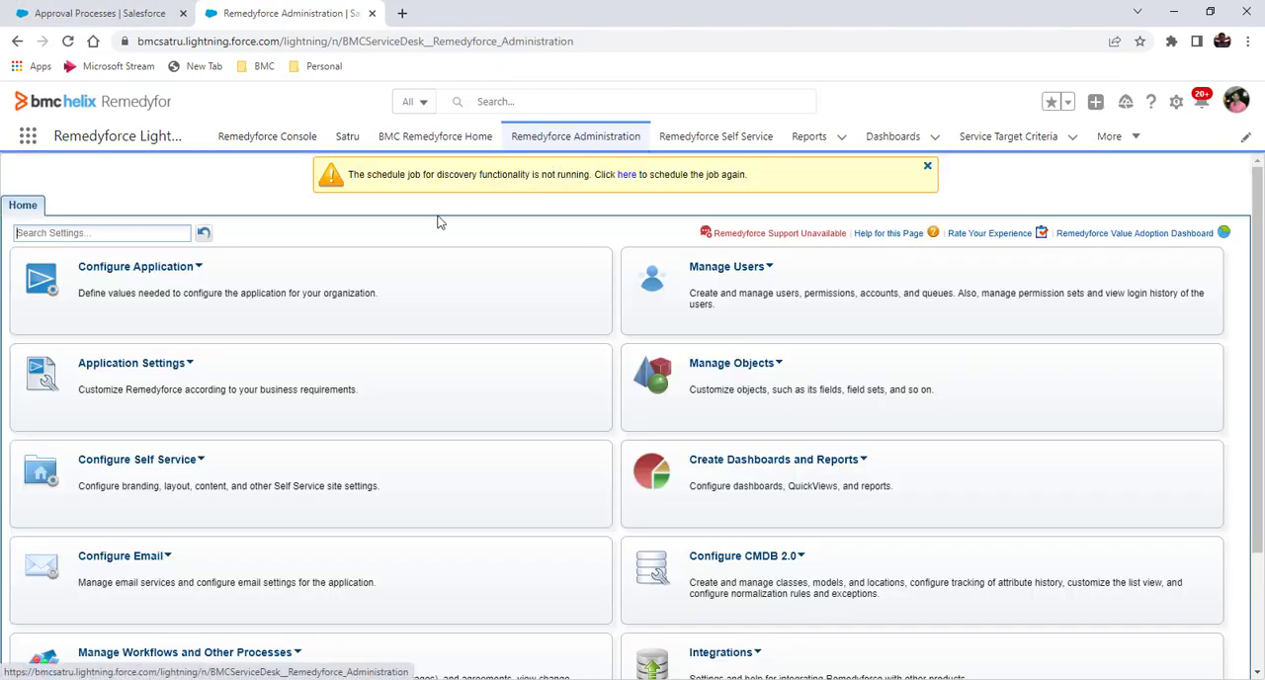
click(132, 362)
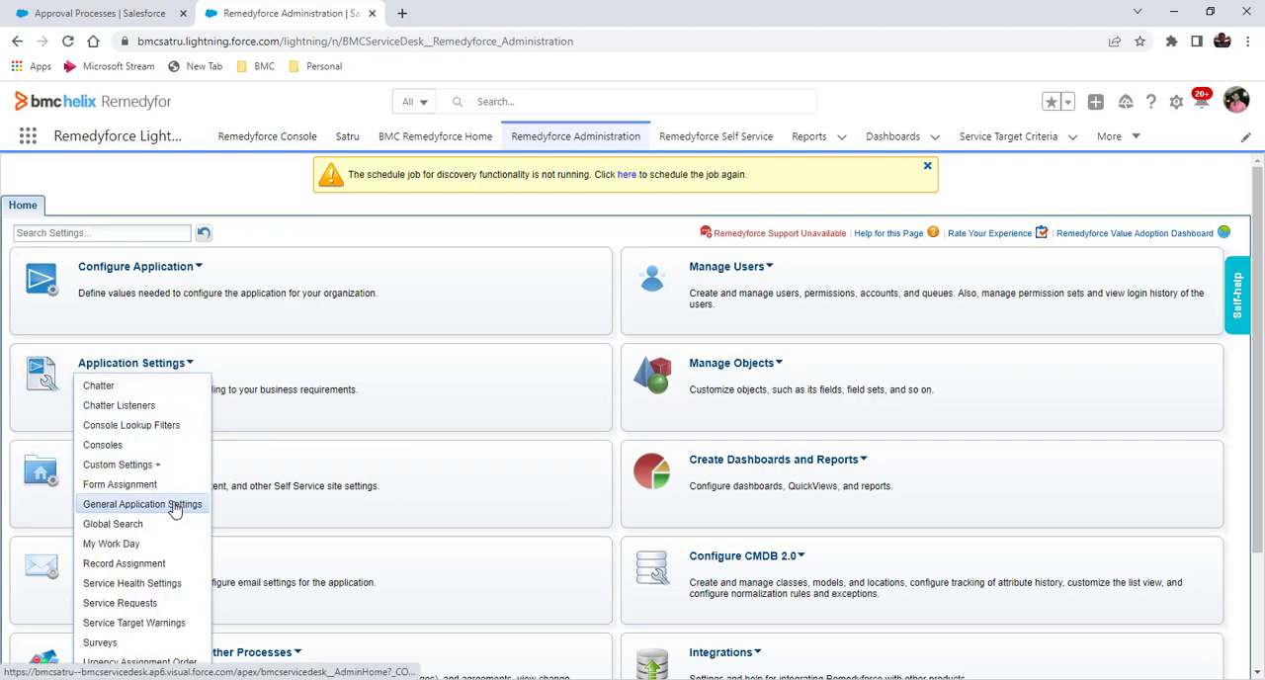
click(142, 502)
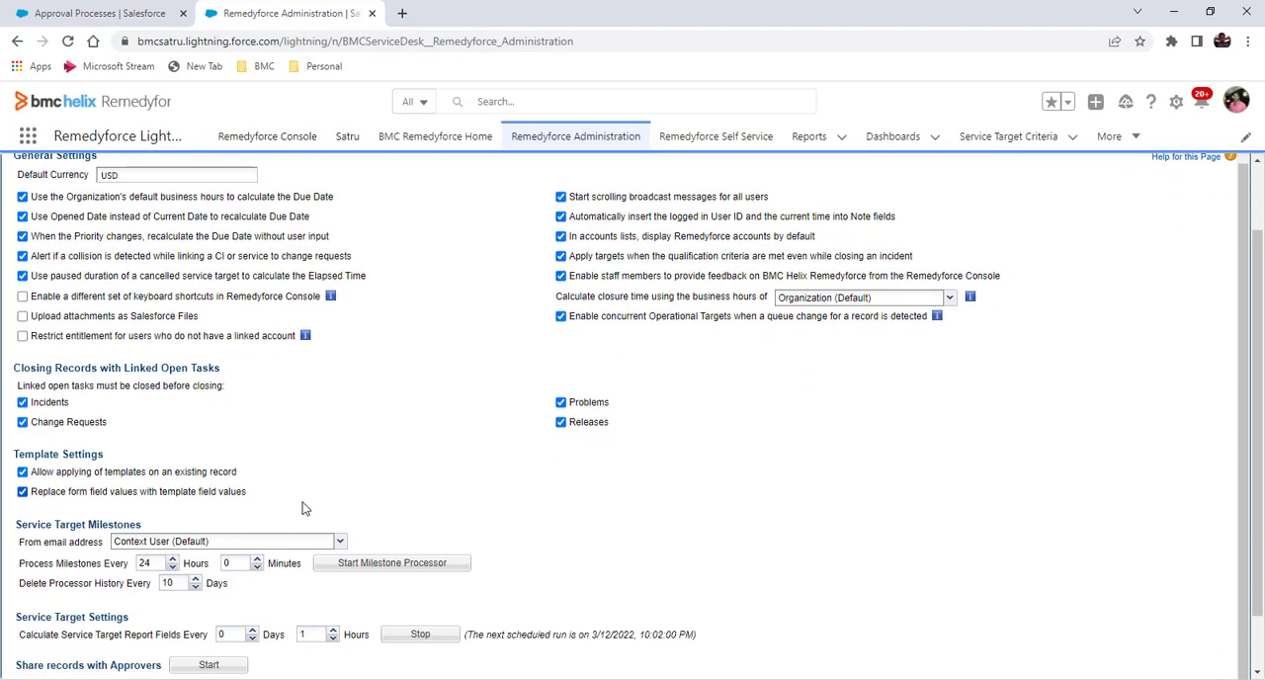
scroll(down, 3)
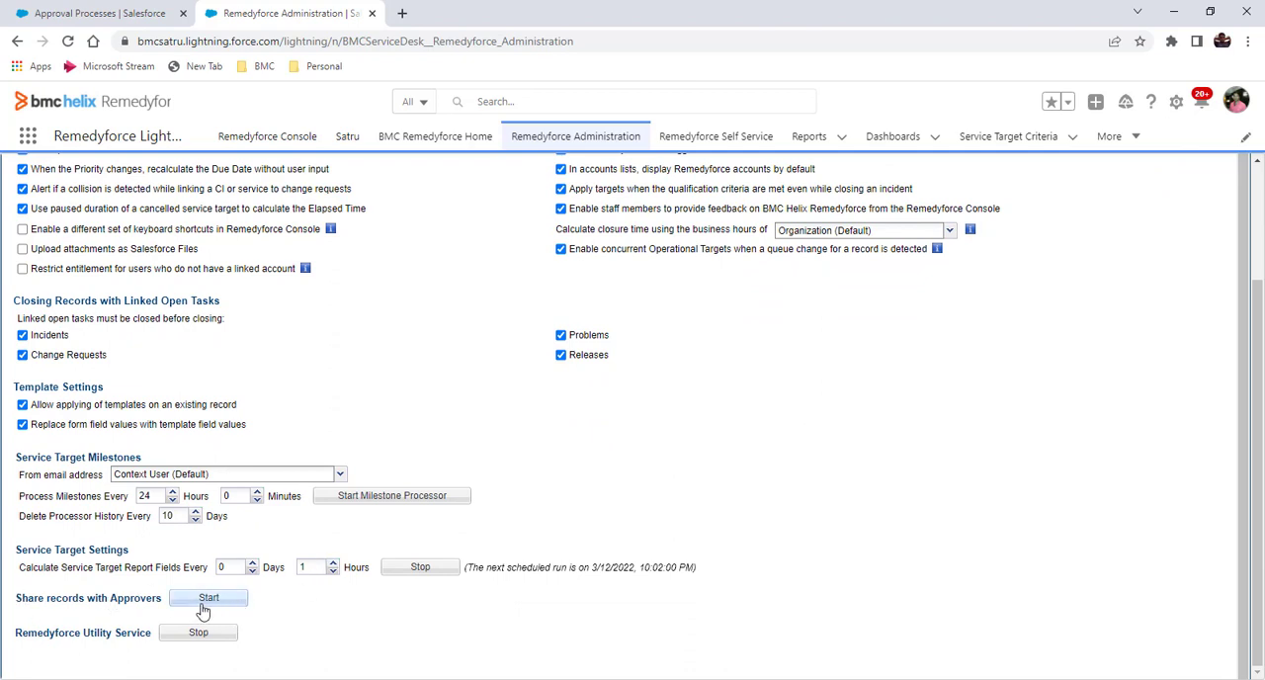
click(224, 597)
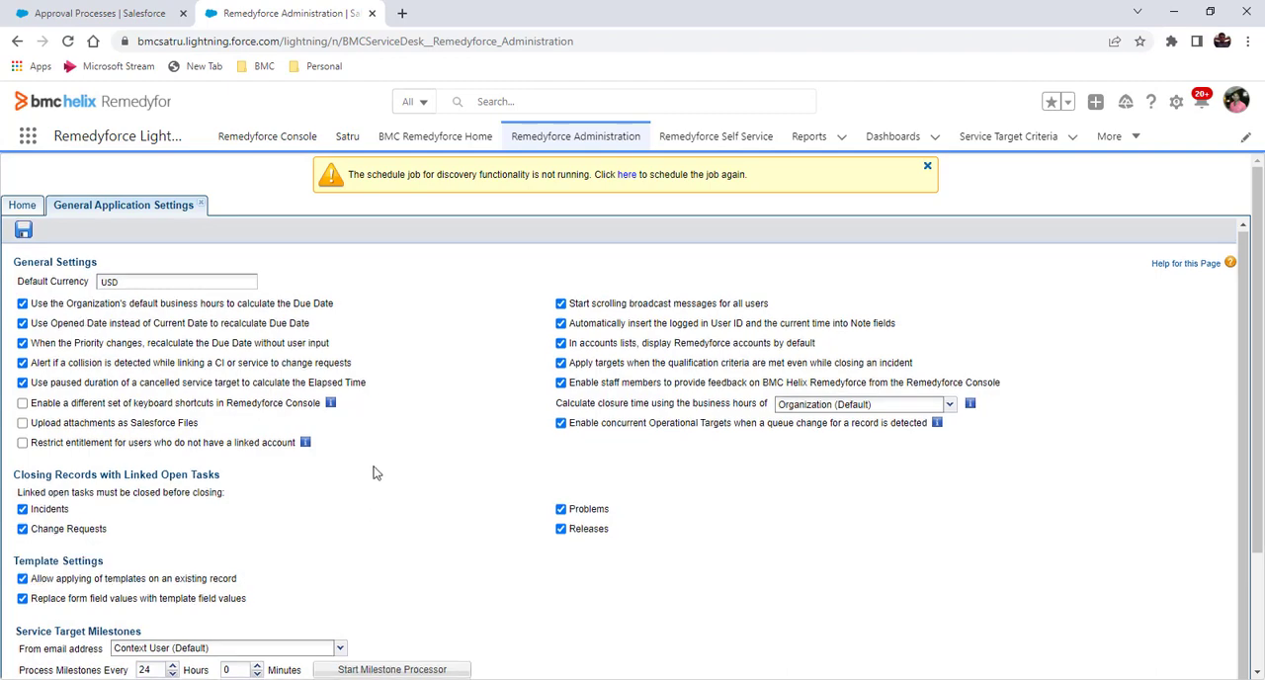
scroll(down, 3)
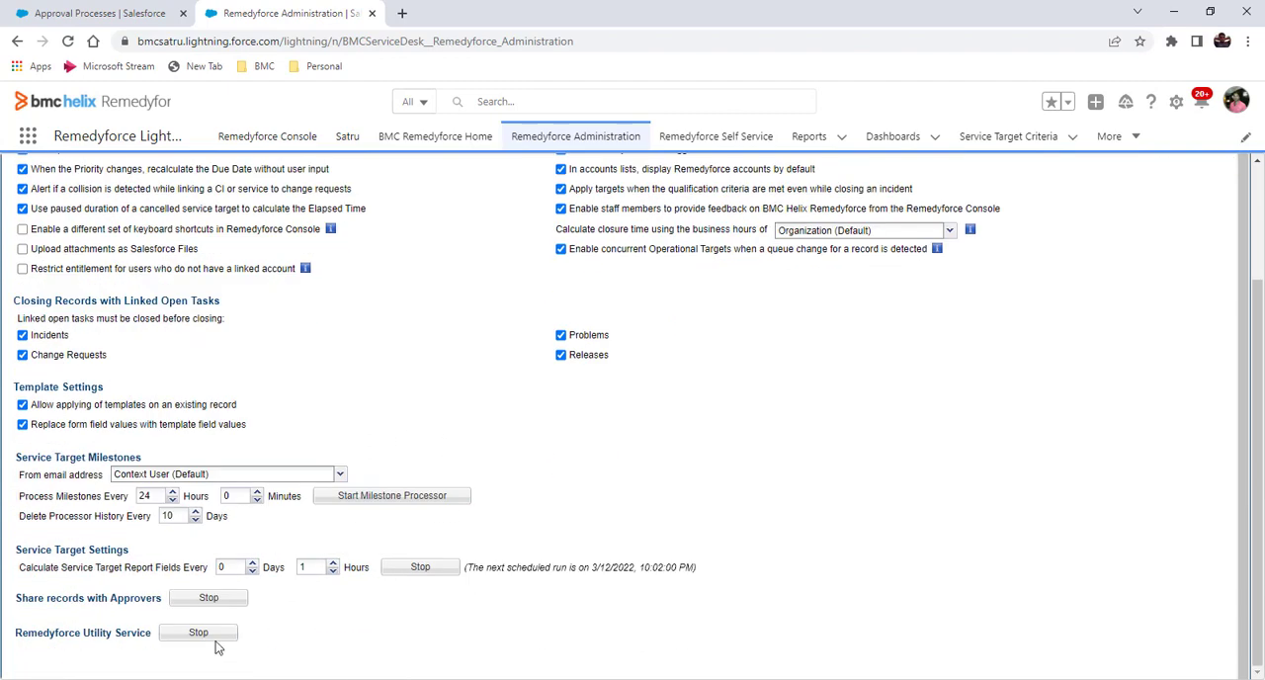
mouse_move(555, 467)
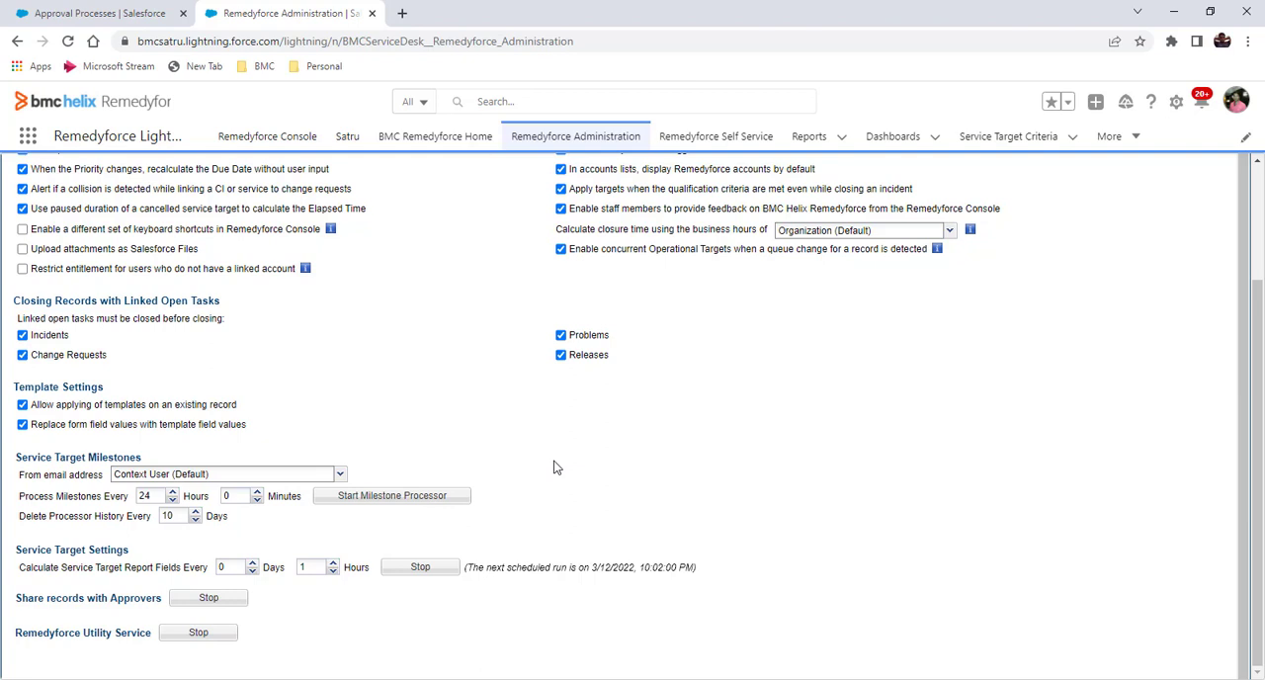
mouse_move(538, 392)
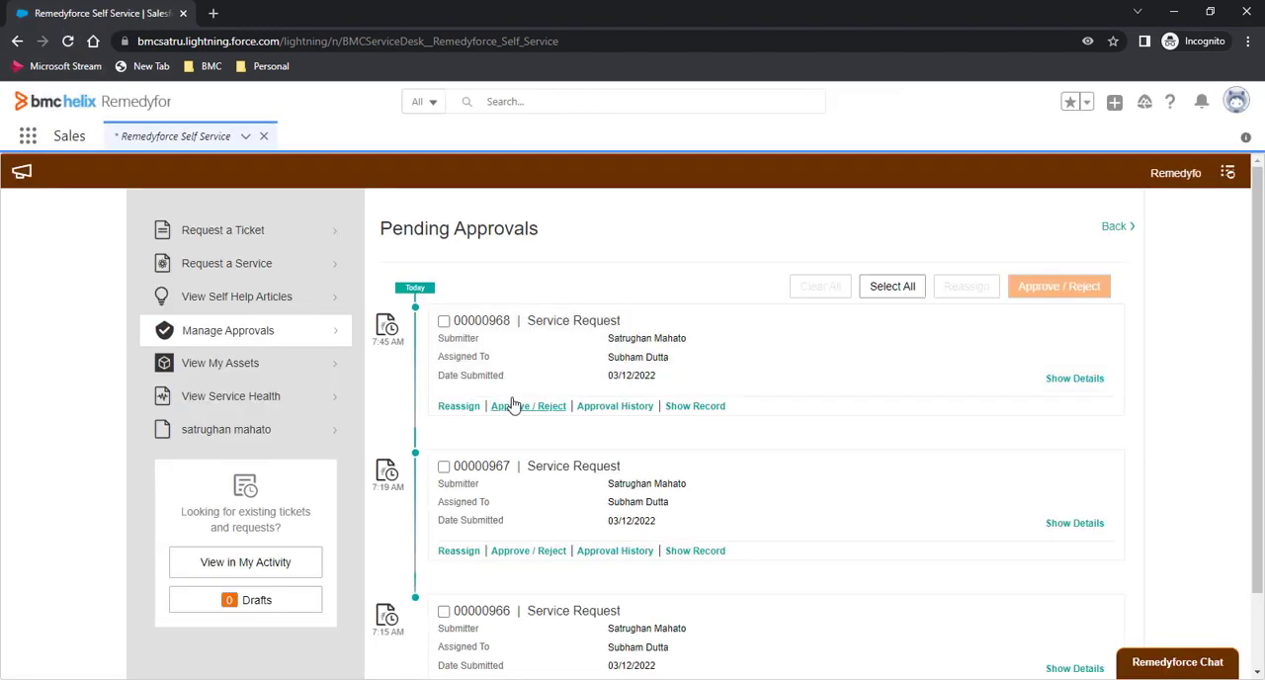
mouse_move(284, 174)
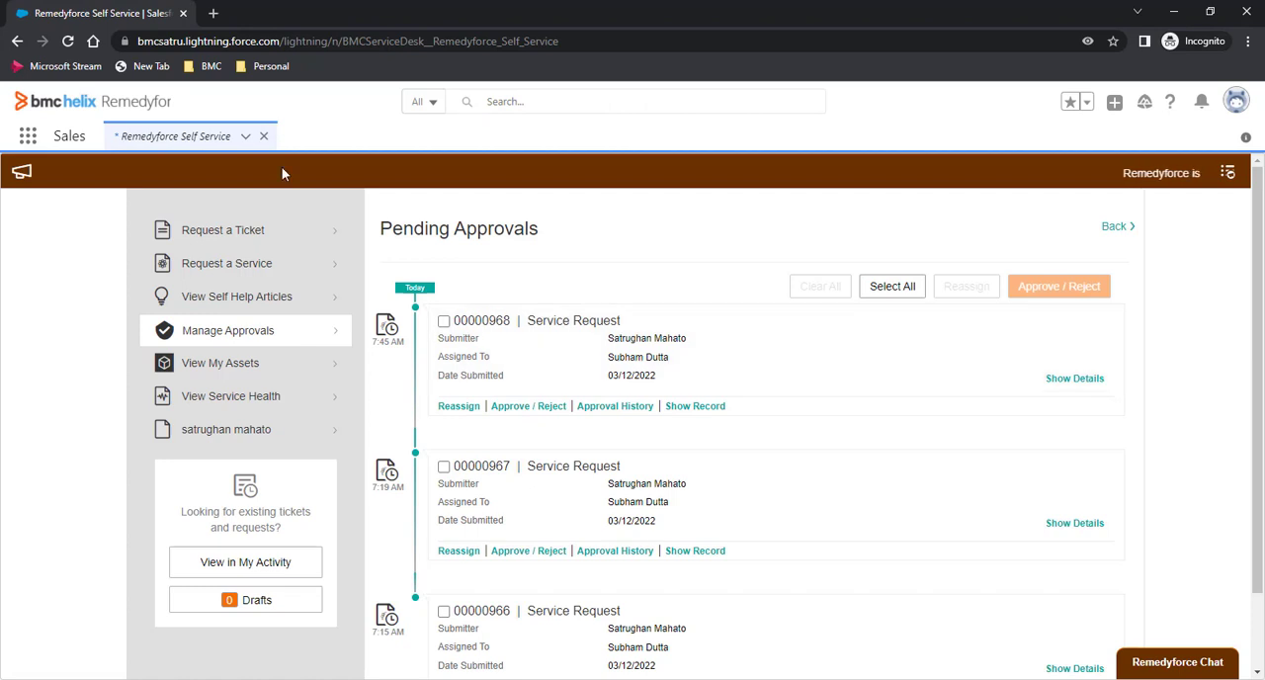
mouse_move(531, 411)
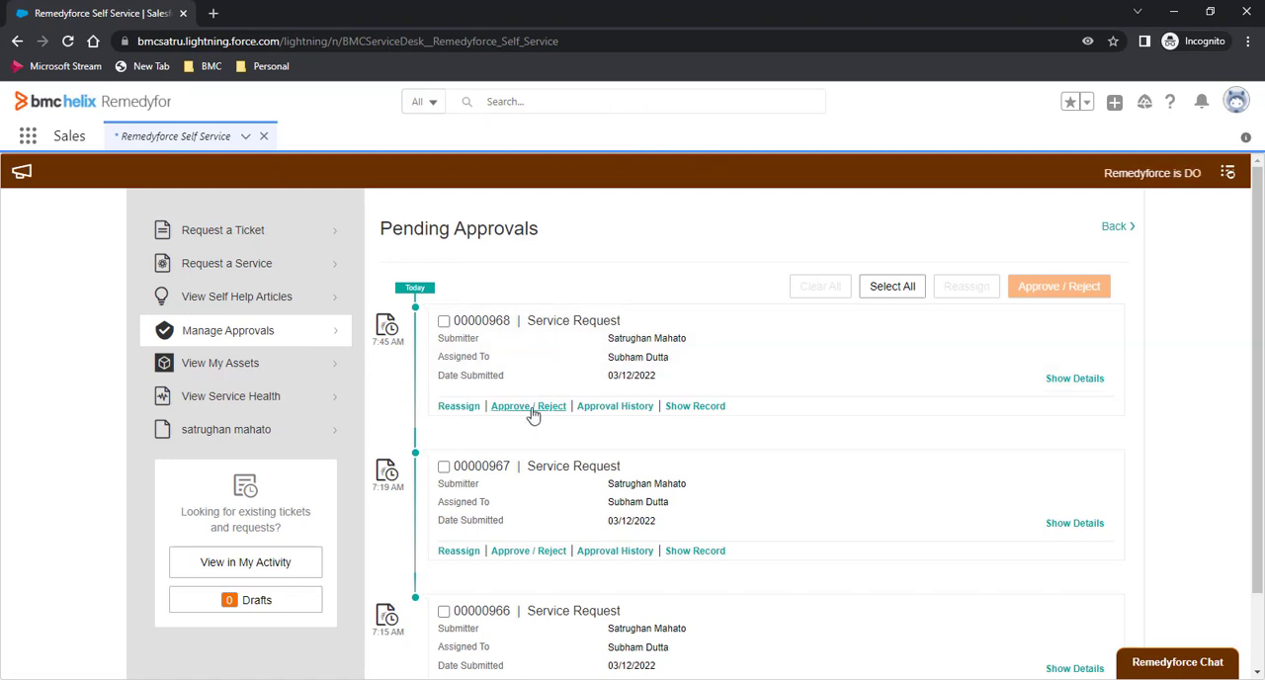
Approve request 00000968 with the note 'appr' in the approval dialog
click(530, 405)
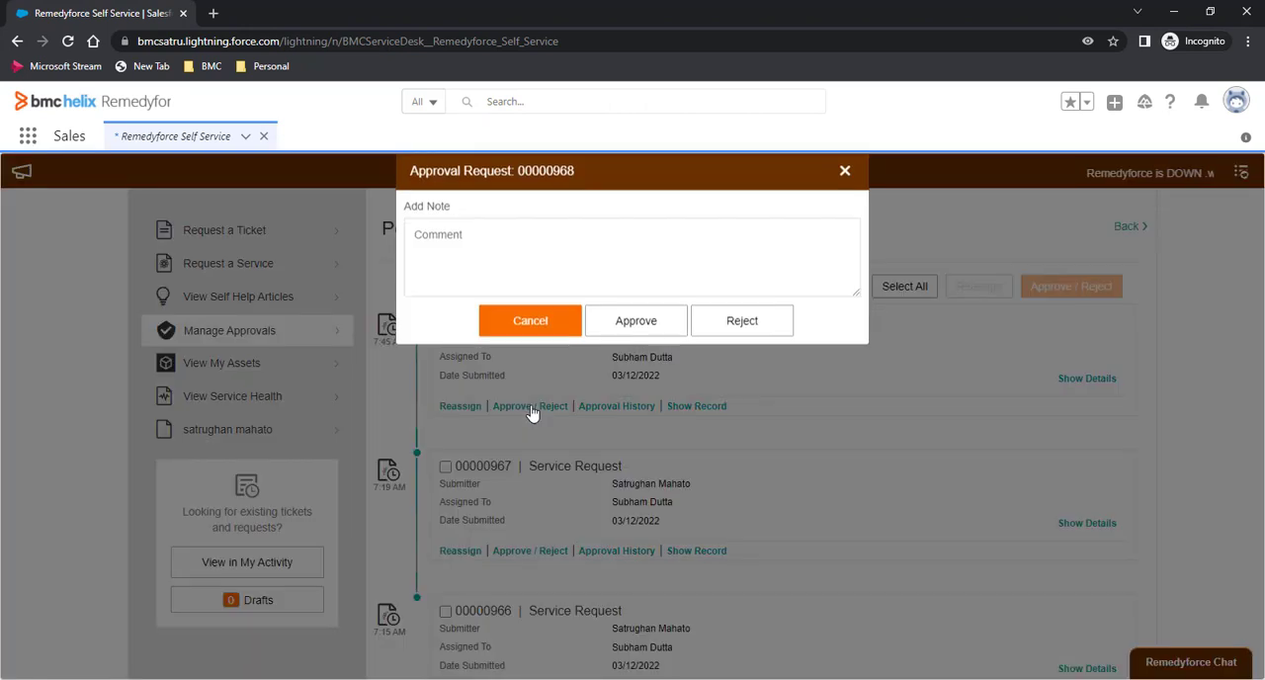
text(approve ed)
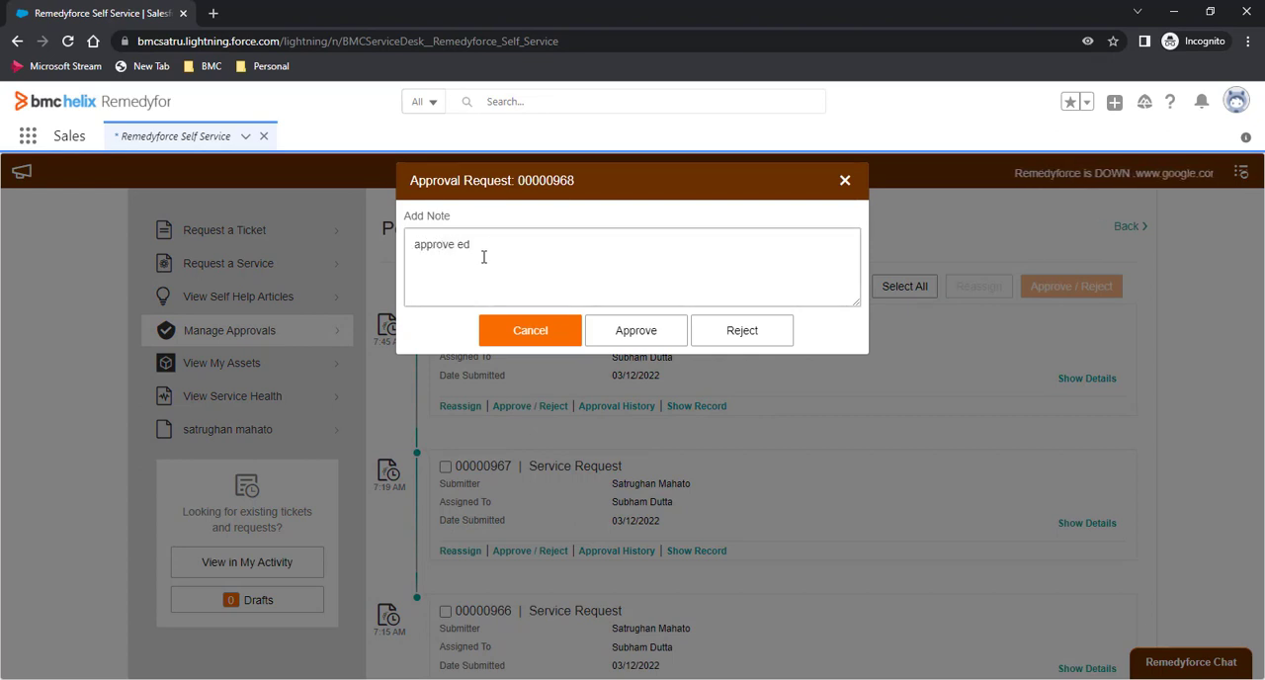
click(636, 330)
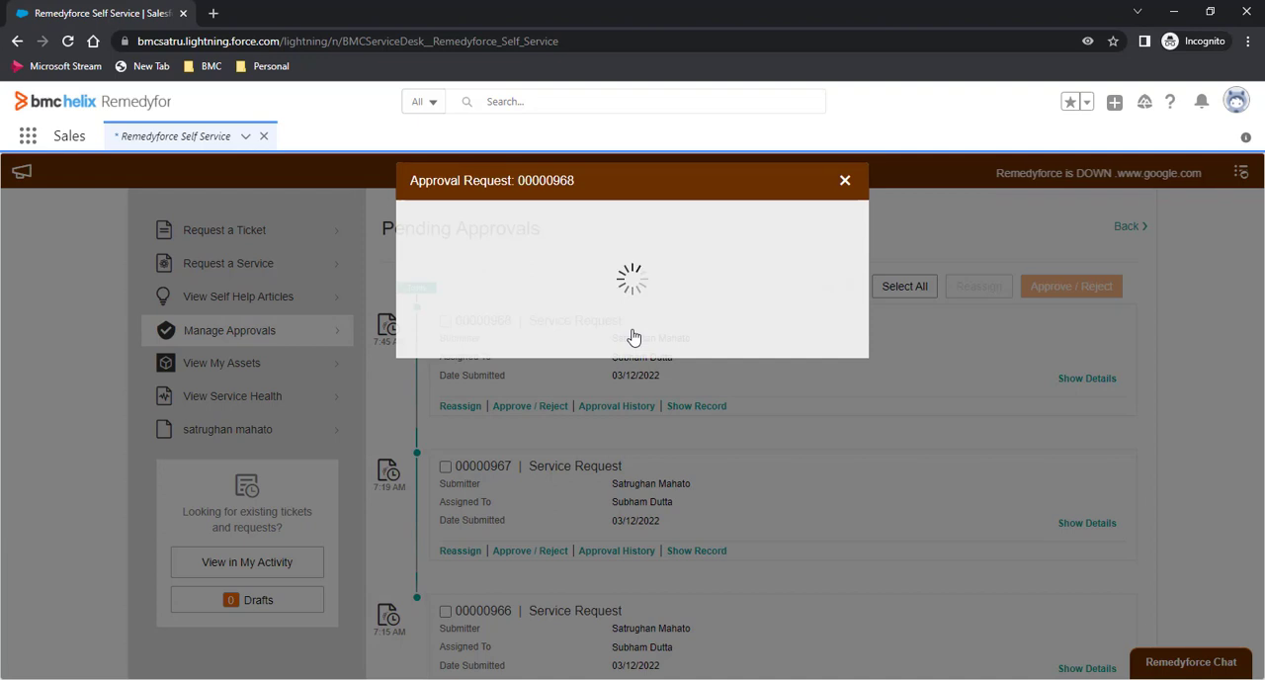